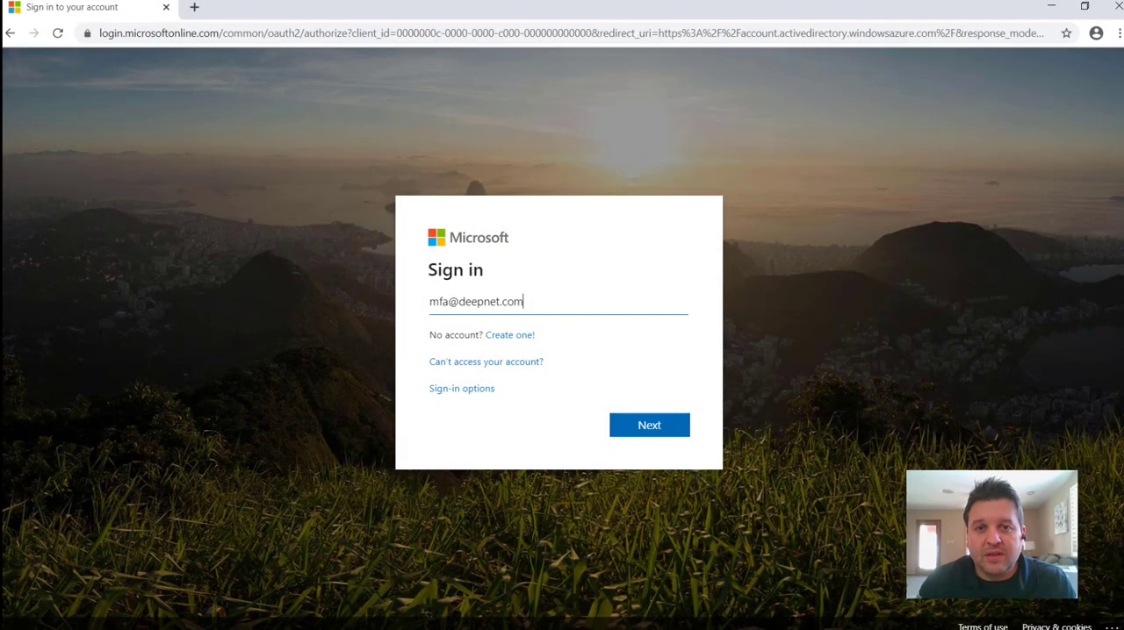
mouse_move(1103, 318)
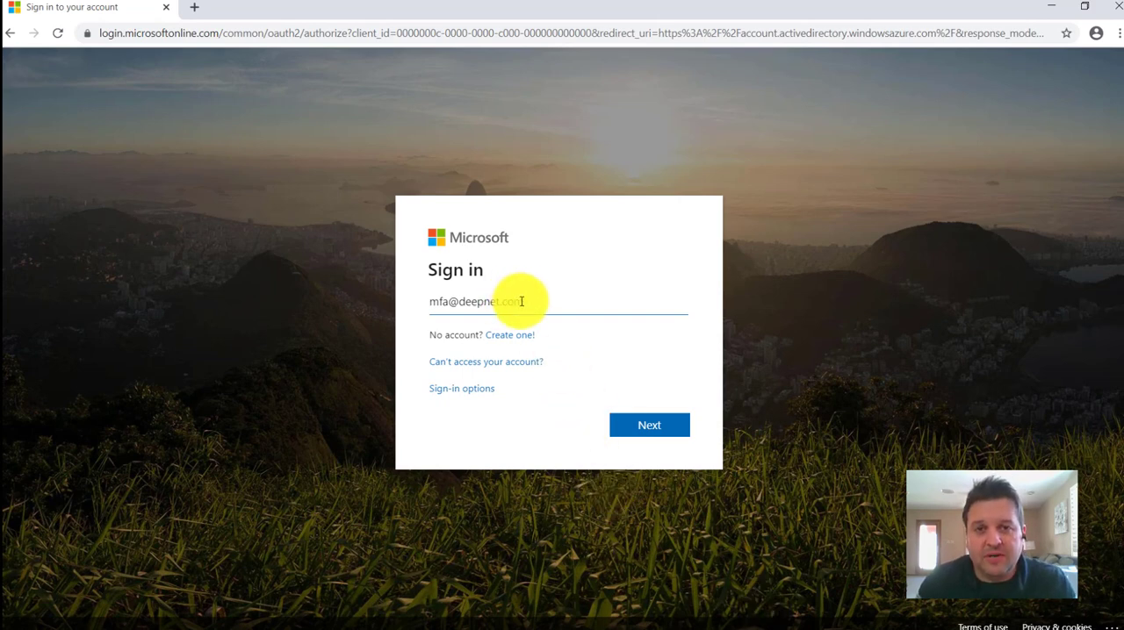
Sign in with the account email and password, then continue past 'More information required'.
left_click(649, 424)
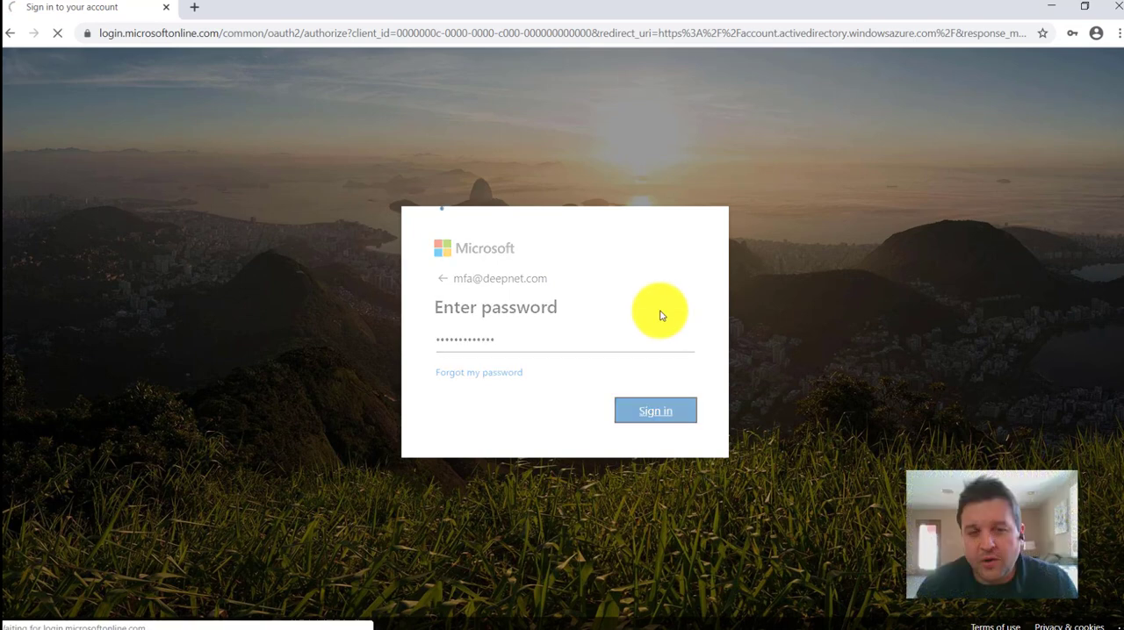
left_click(655, 410)
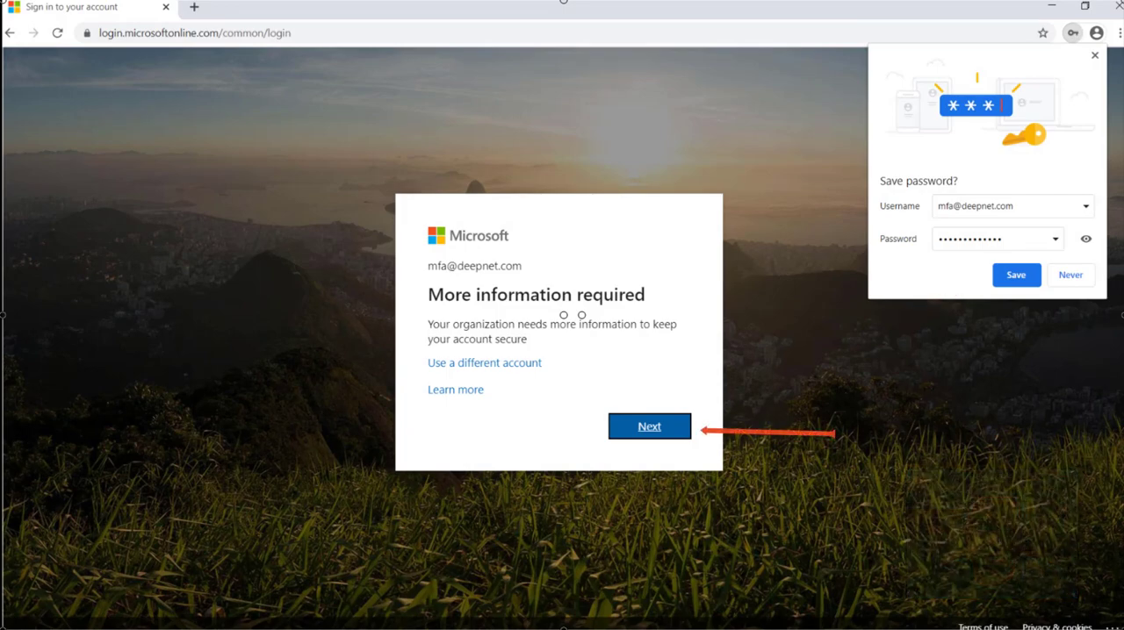
left_click(649, 426)
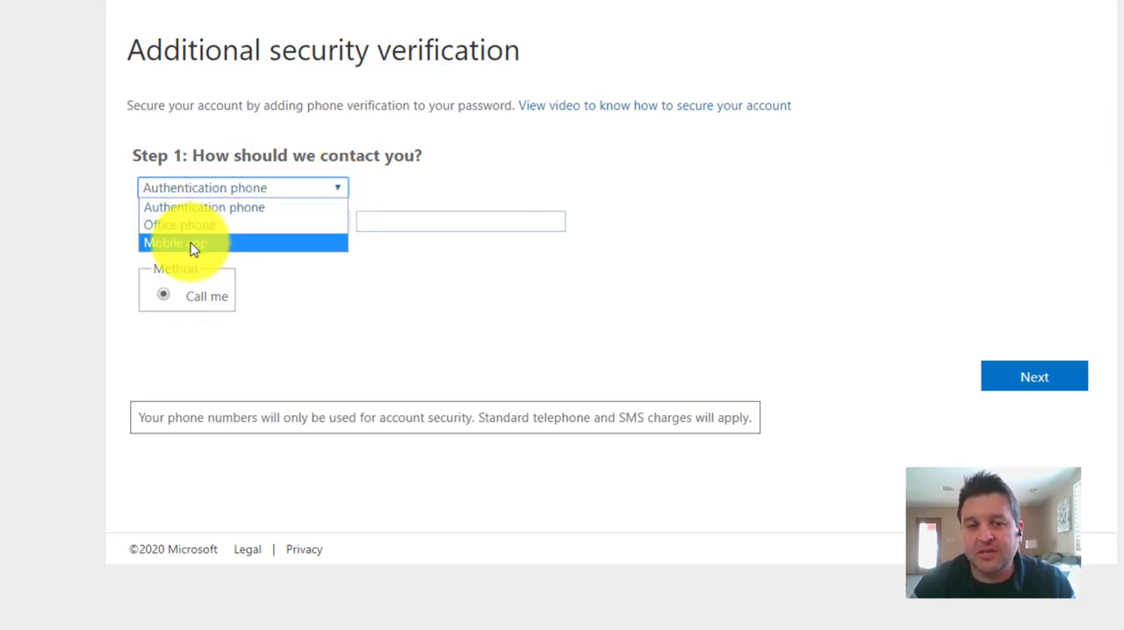
Choose Mobile app with verification code as the contact method and begin setup.
left_click(172, 243)
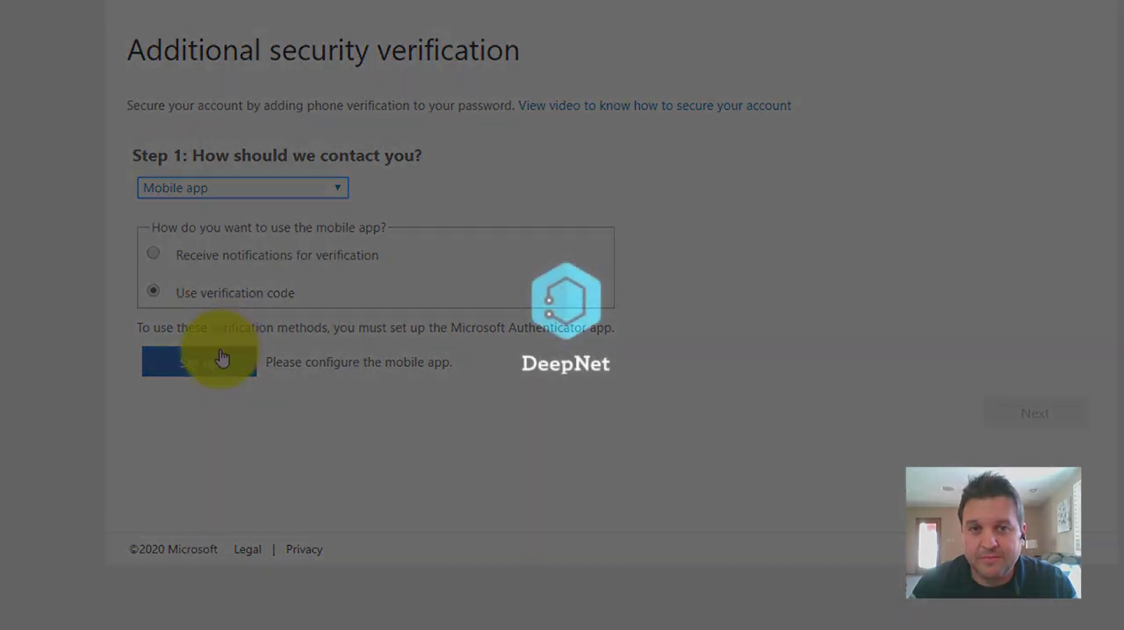
left_click(198, 362)
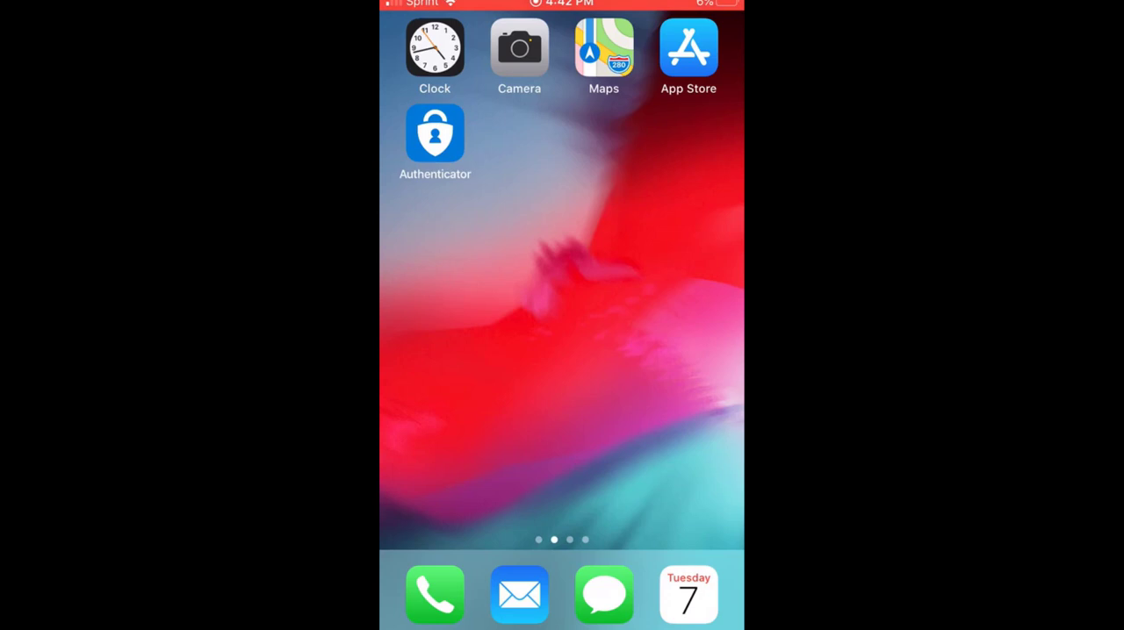
Launch Authenticator, allow notifications and camera, and add a work or school account.
left_click(435, 136)
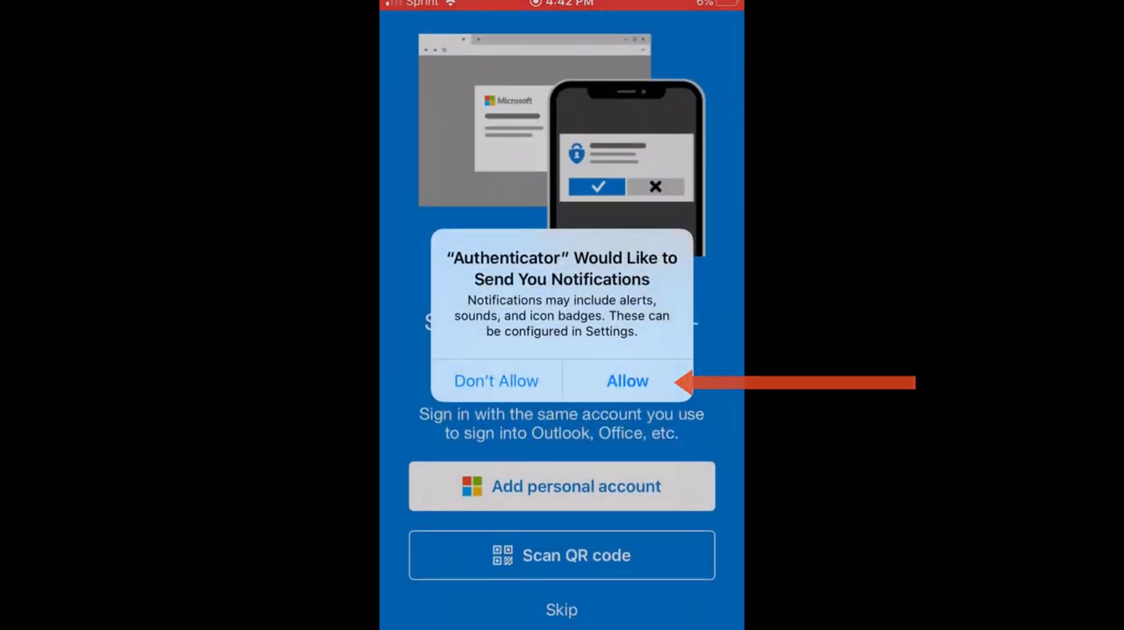
left_click(627, 380)
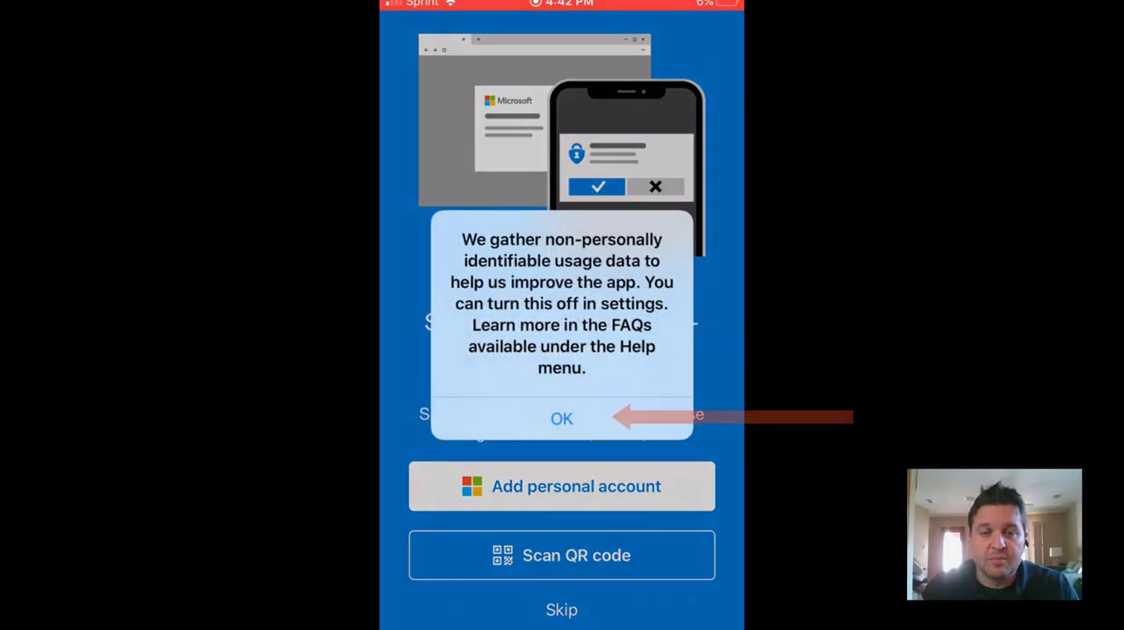
left_click(561, 419)
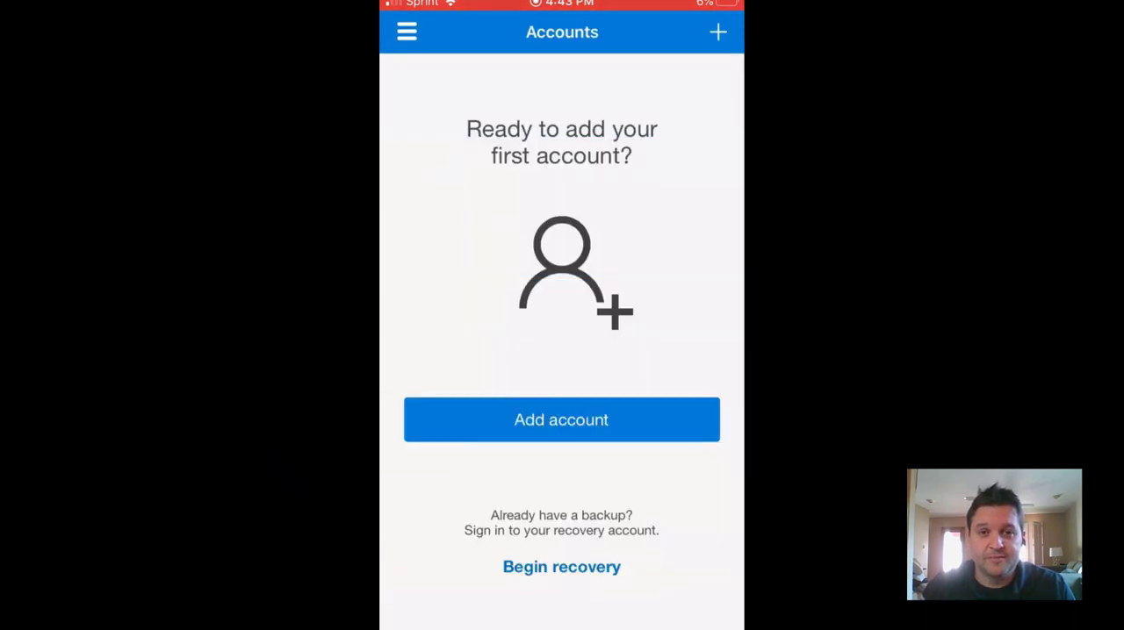
left_click(561, 420)
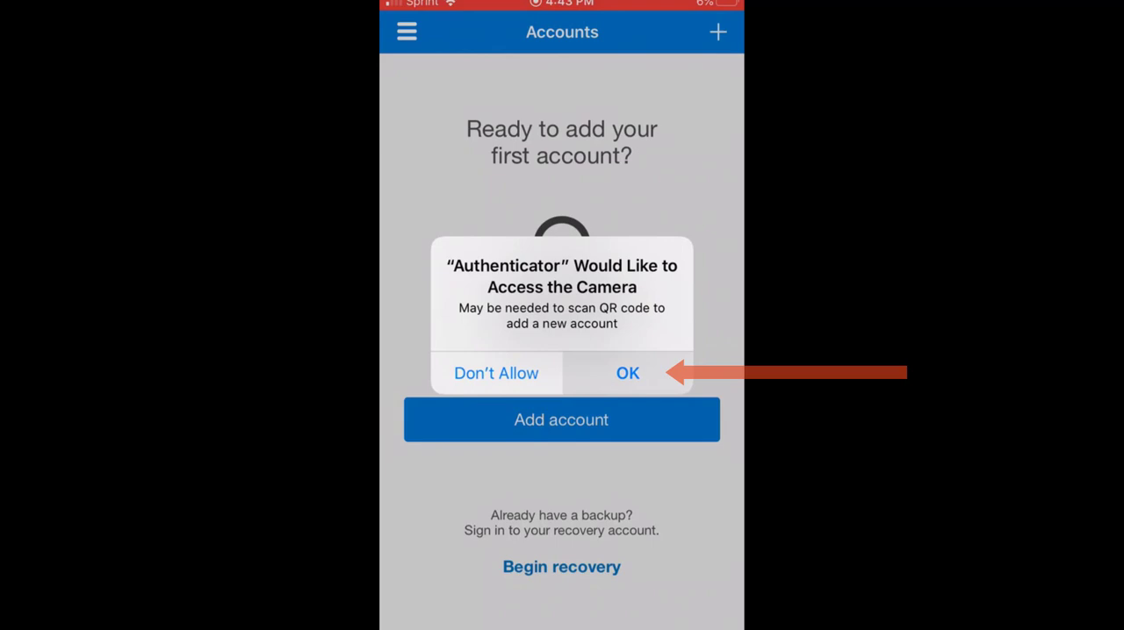
left_click(627, 373)
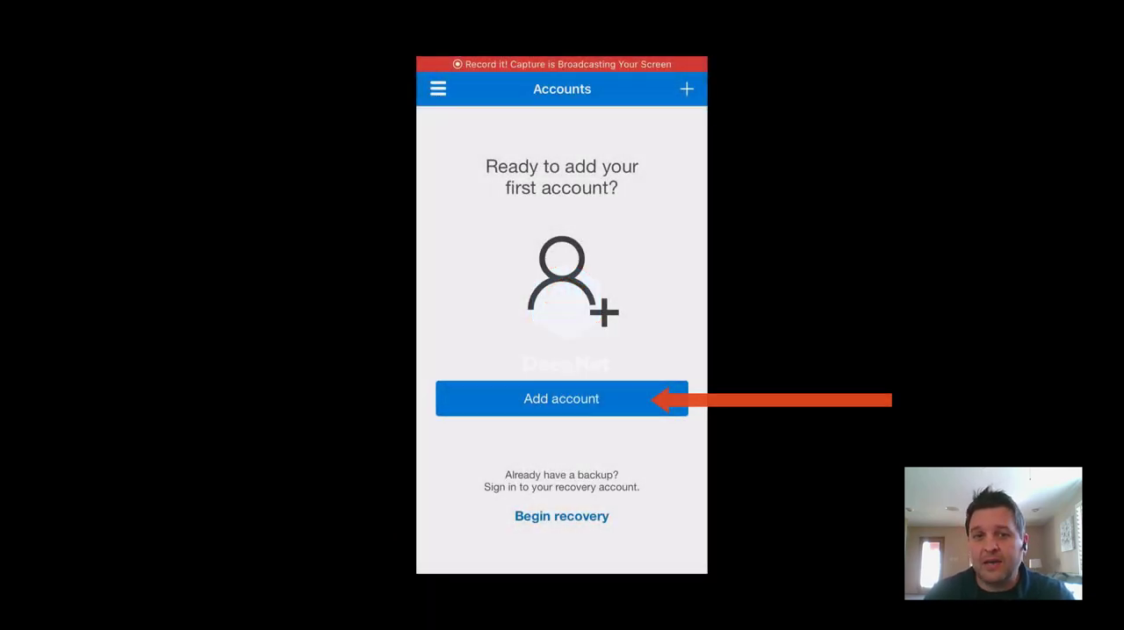
left_click(561, 399)
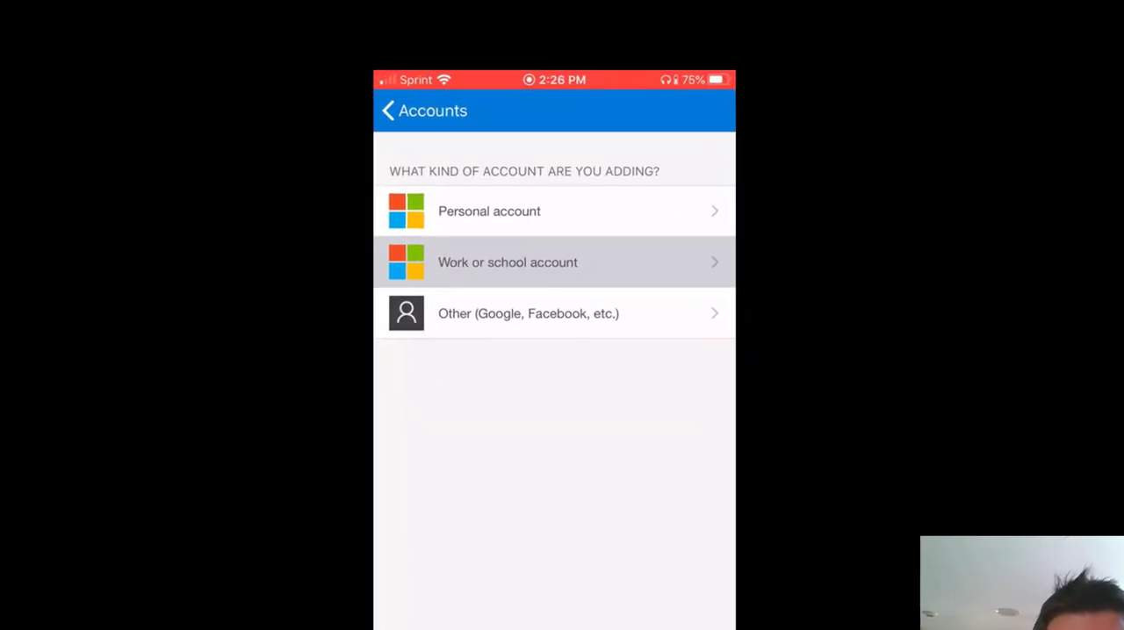
left_click(507, 261)
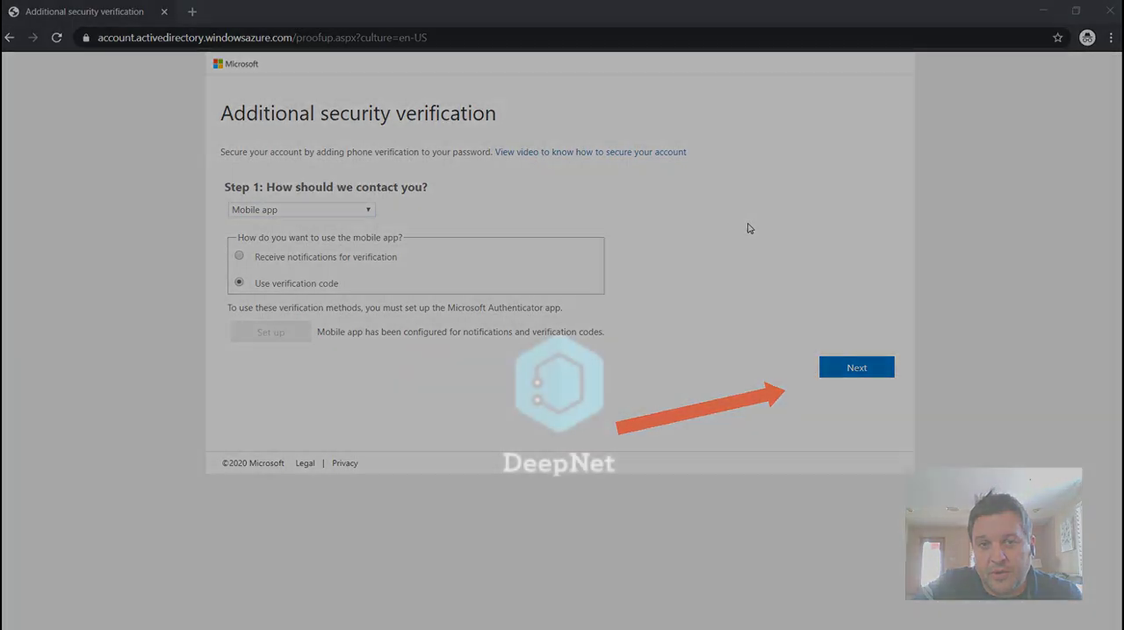
left_click(856, 367)
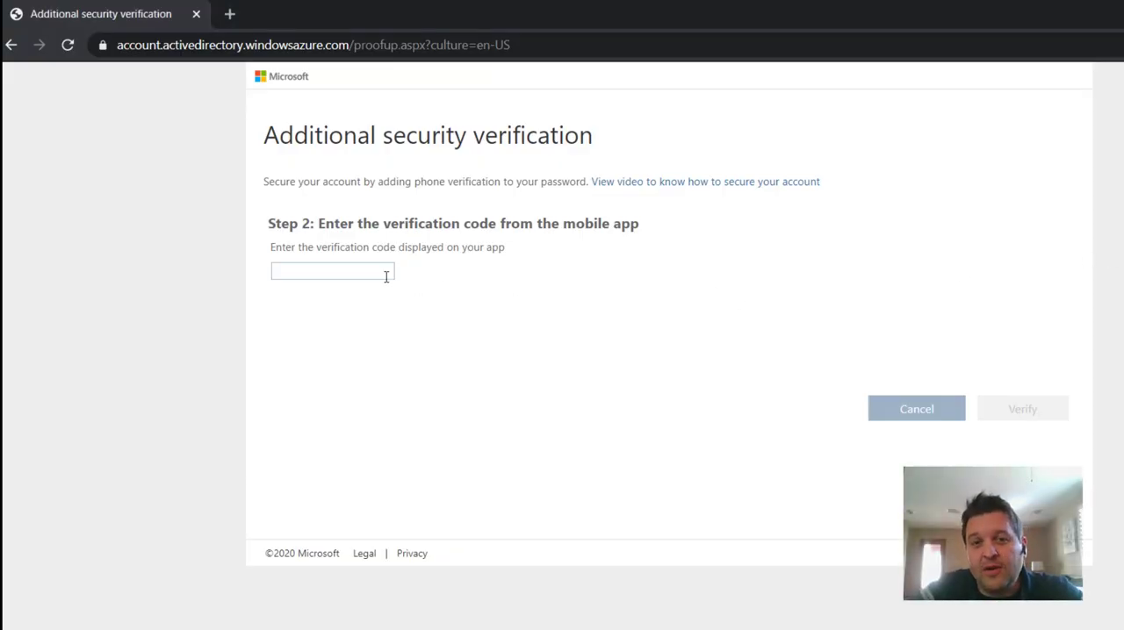
left_click(331, 271)
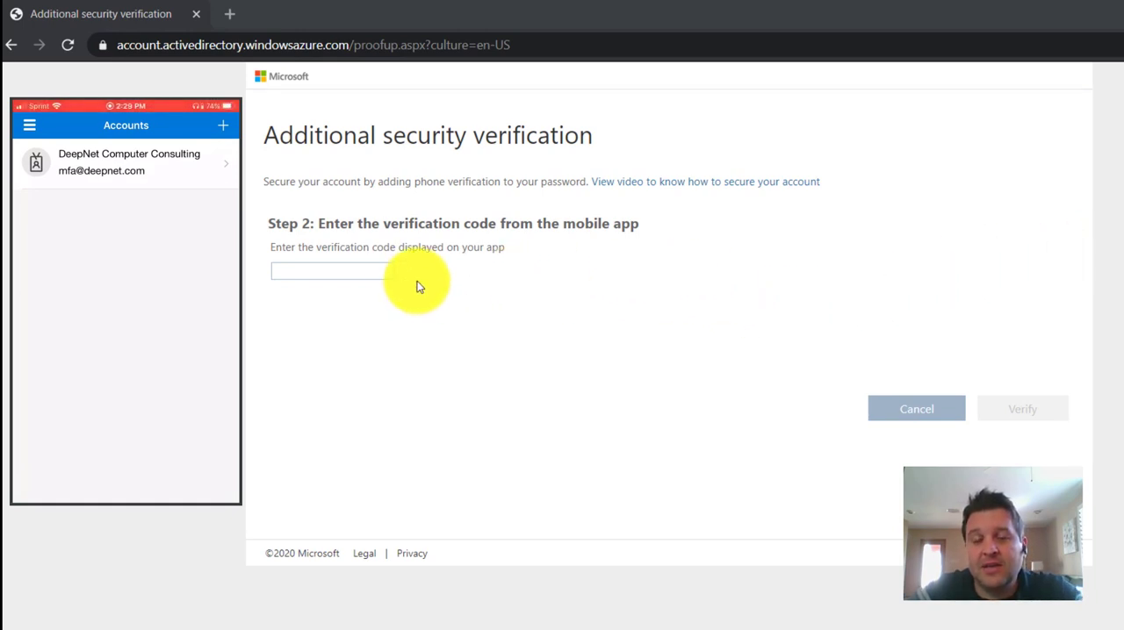
left_click(329, 272)
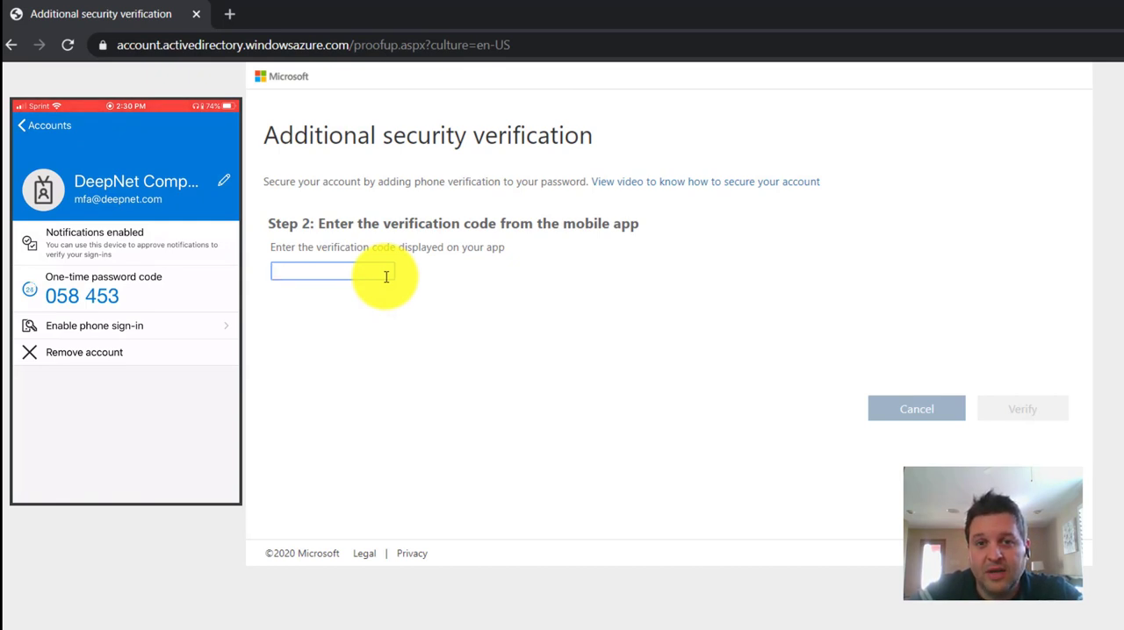
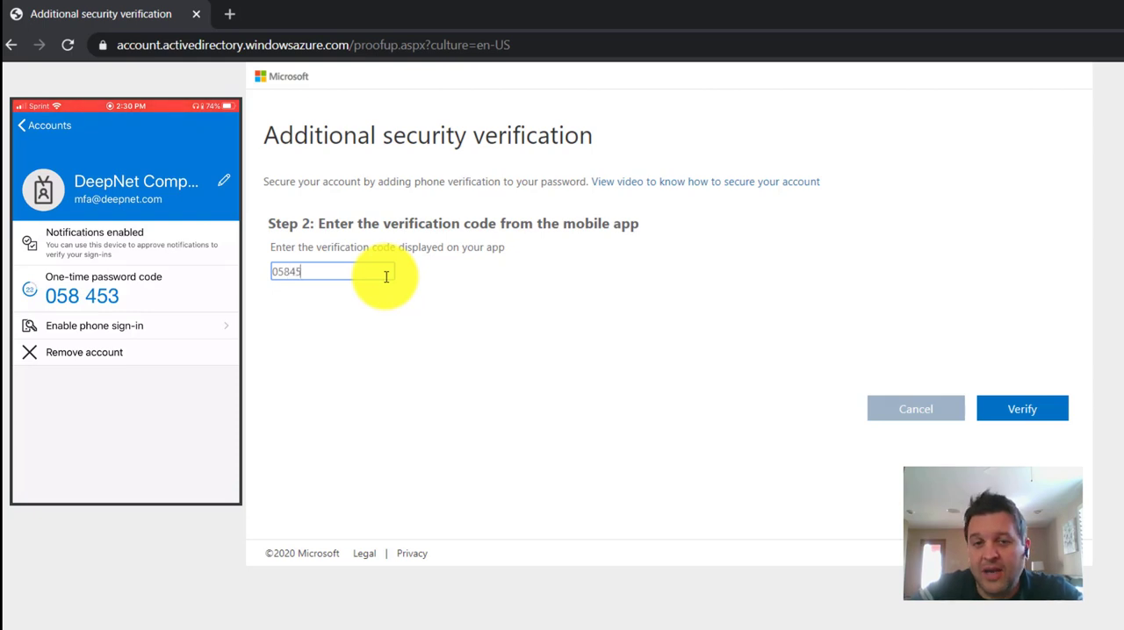
left_click(1022, 408)
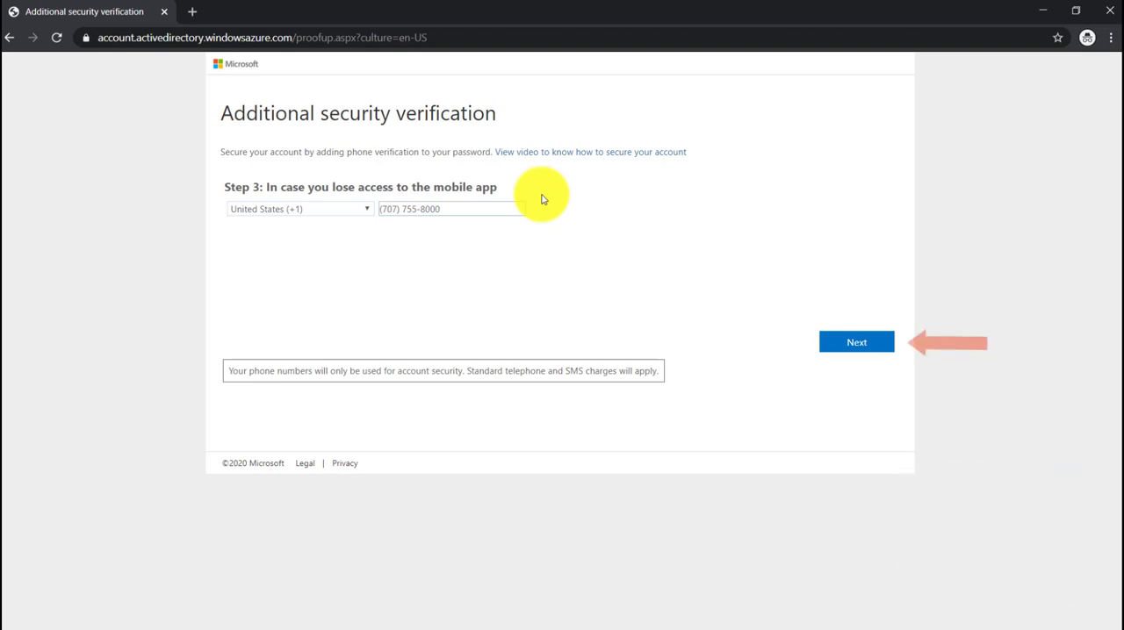
Save the United States (+1) backup phone number and continue.
left_click(855, 342)
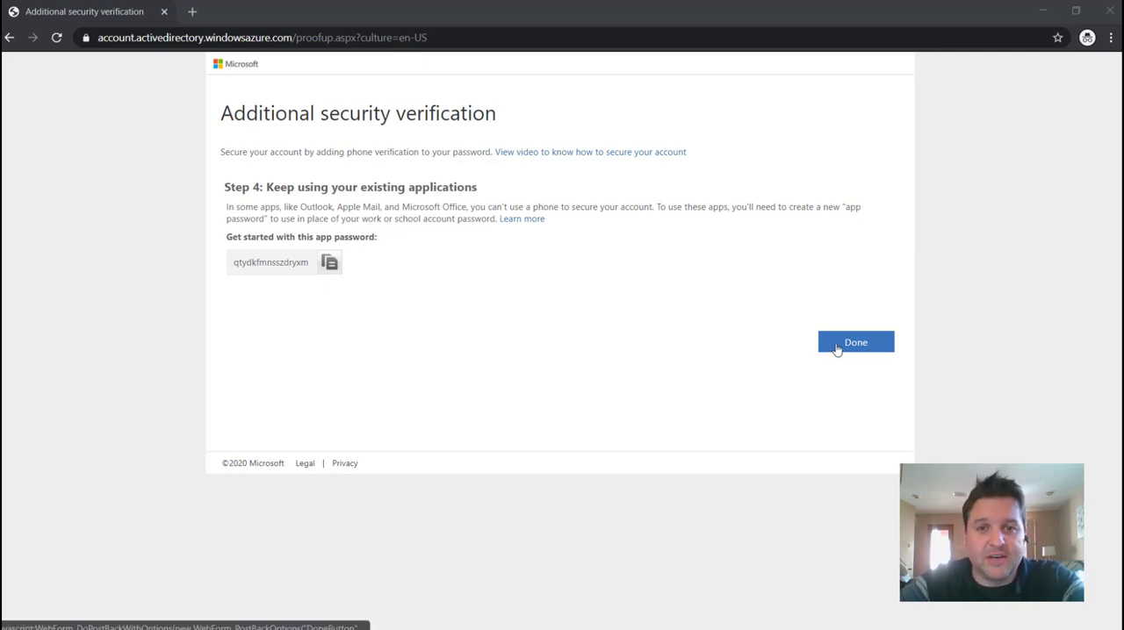
Acknowledge the app password and click Done to complete verification setup.
left_click(854, 343)
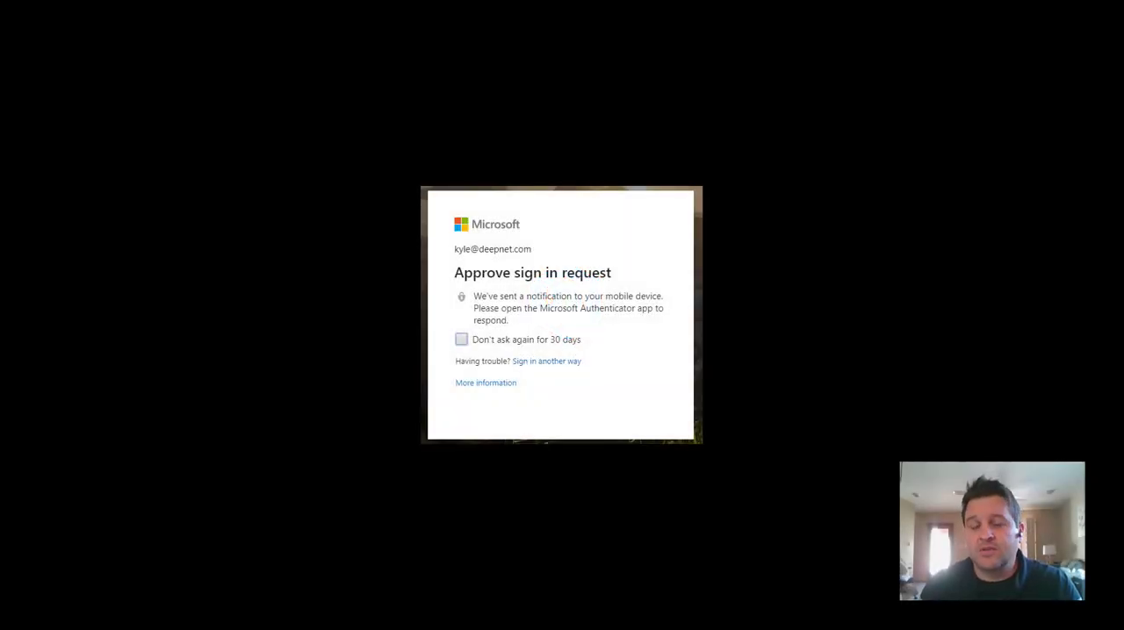